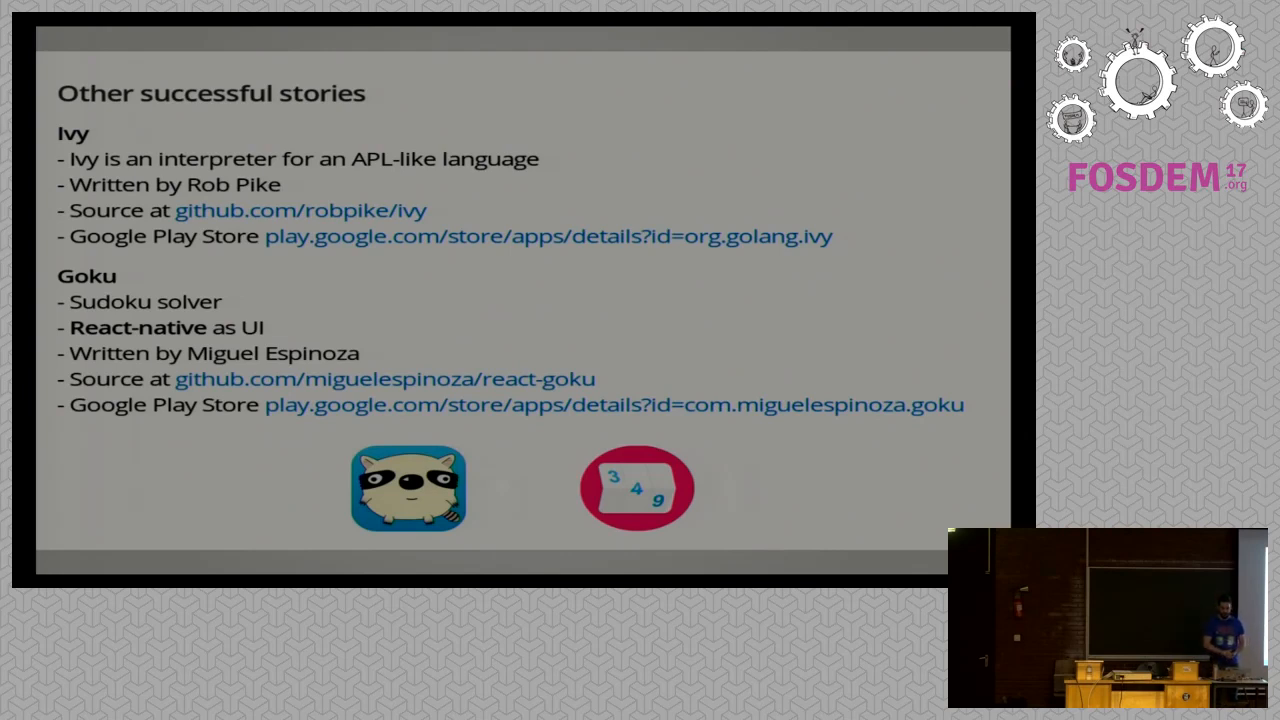
key("Right")
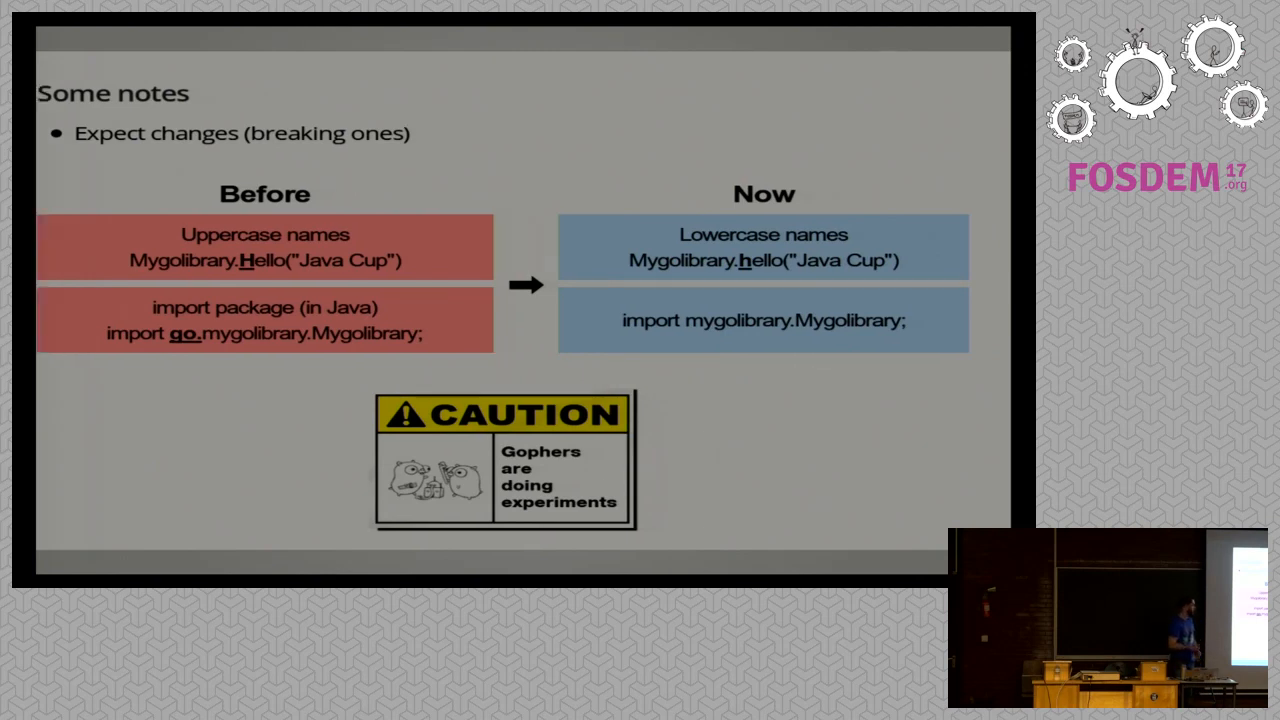
key("Right")
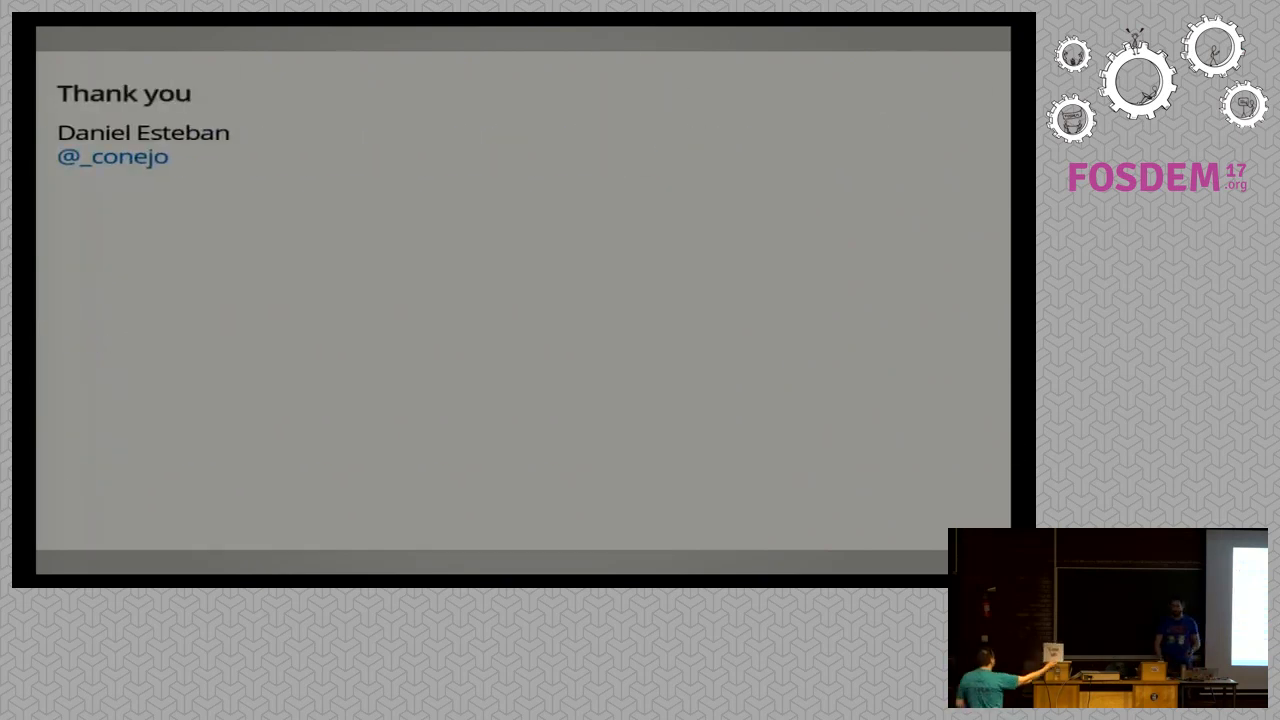